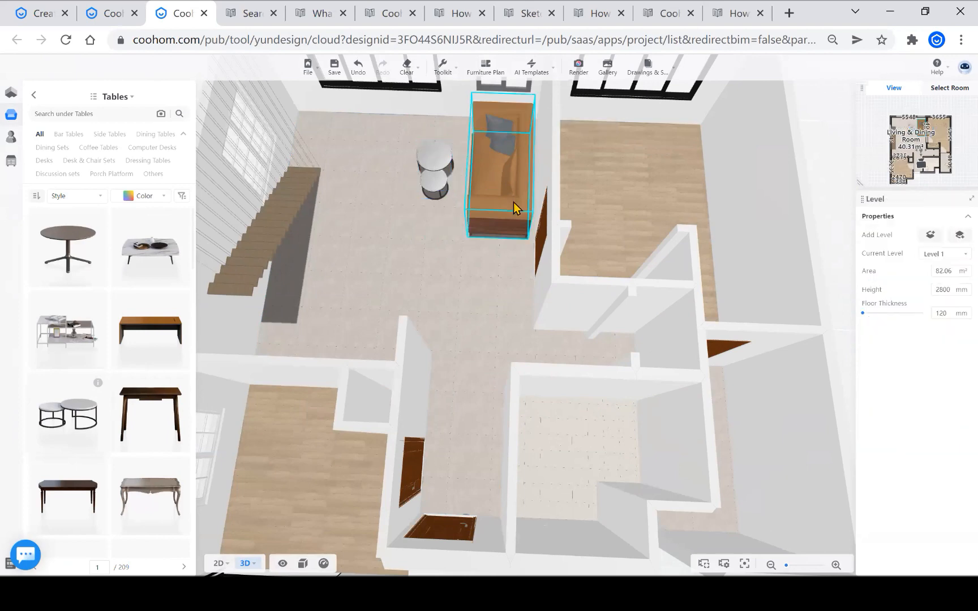
Step: Zoom out to show the whole ground floor with the couch and coffee table
{"action": "scroll", "scroll_direction": "down", "scroll_amount": 3}
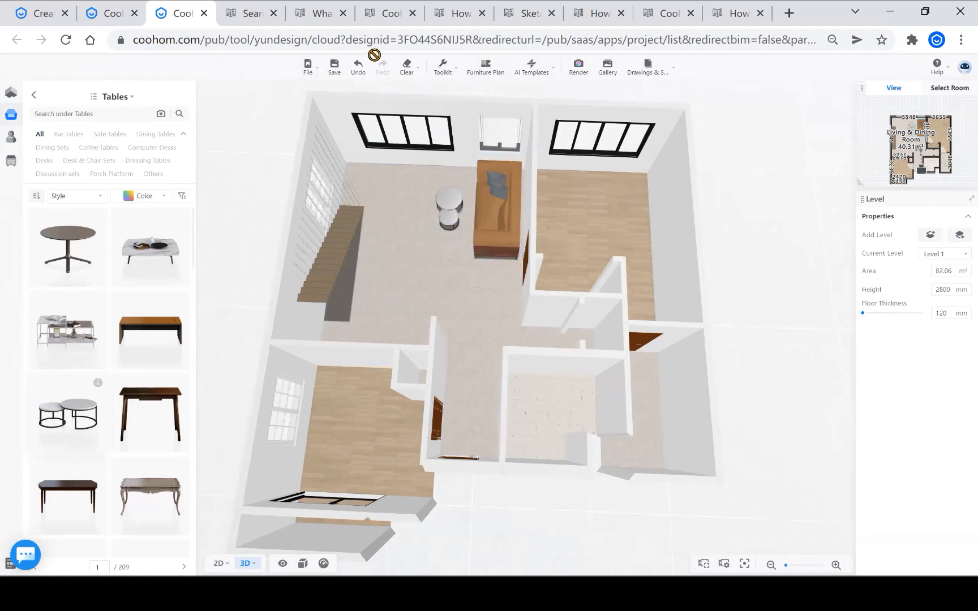
{"action": "mouse_move", "coordinate": [378, 62]}
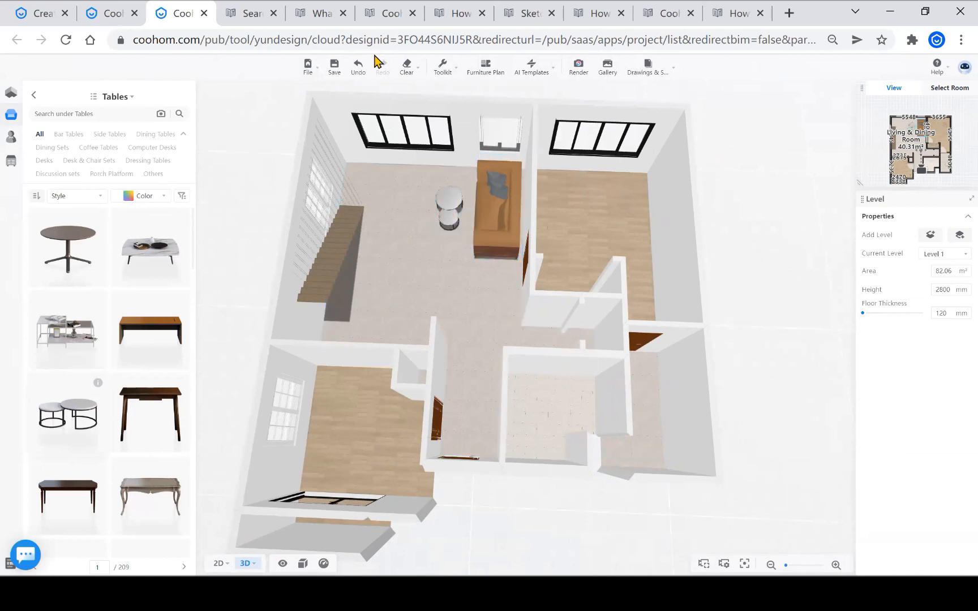
Step: Select the round coffee table and add the couch to the selection
{"action": "left_click", "coordinate": [471, 222]}
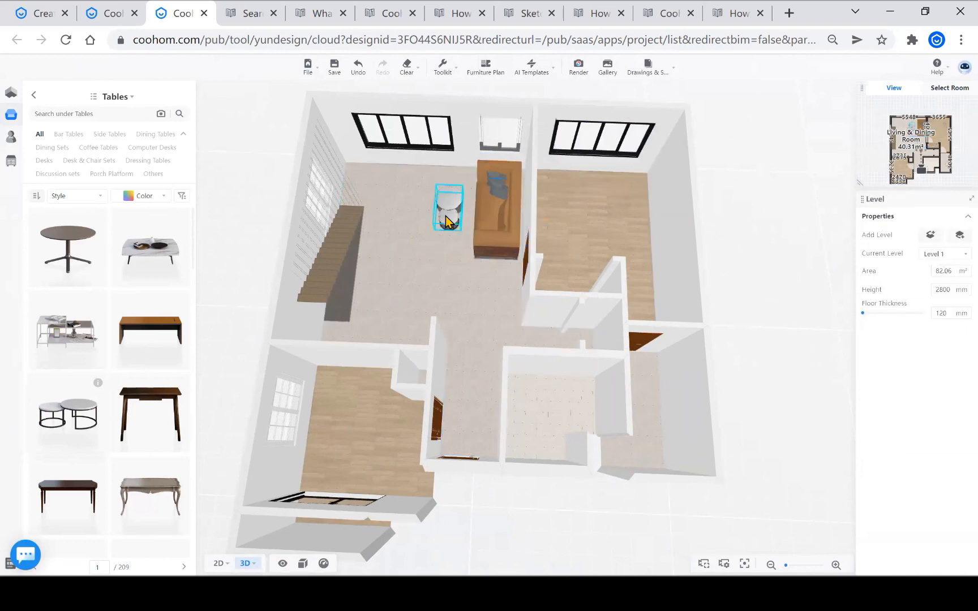
{"action": "left_click", "coordinate": [447, 209]}
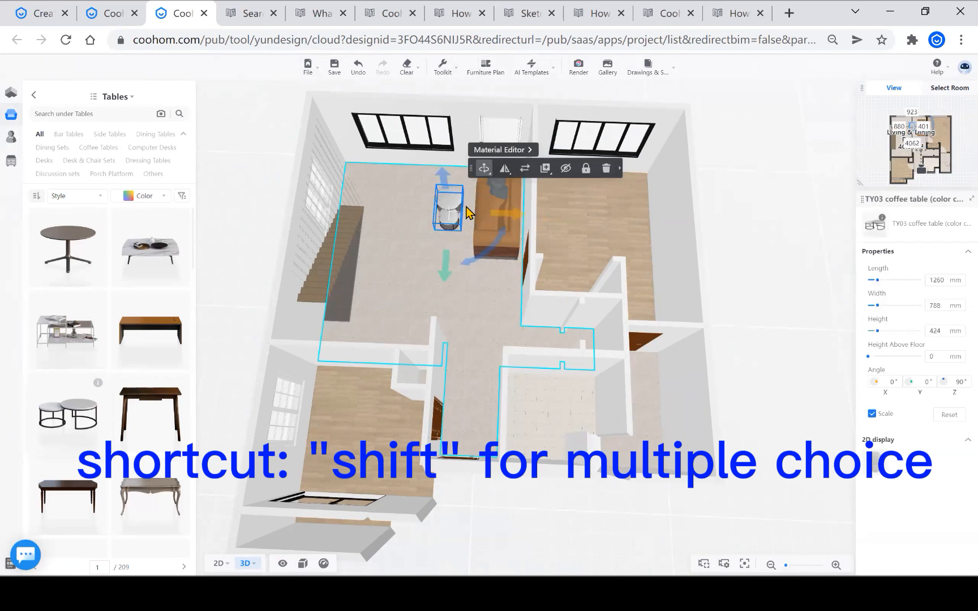
{"action": "left_click", "coordinate": [493, 225]}
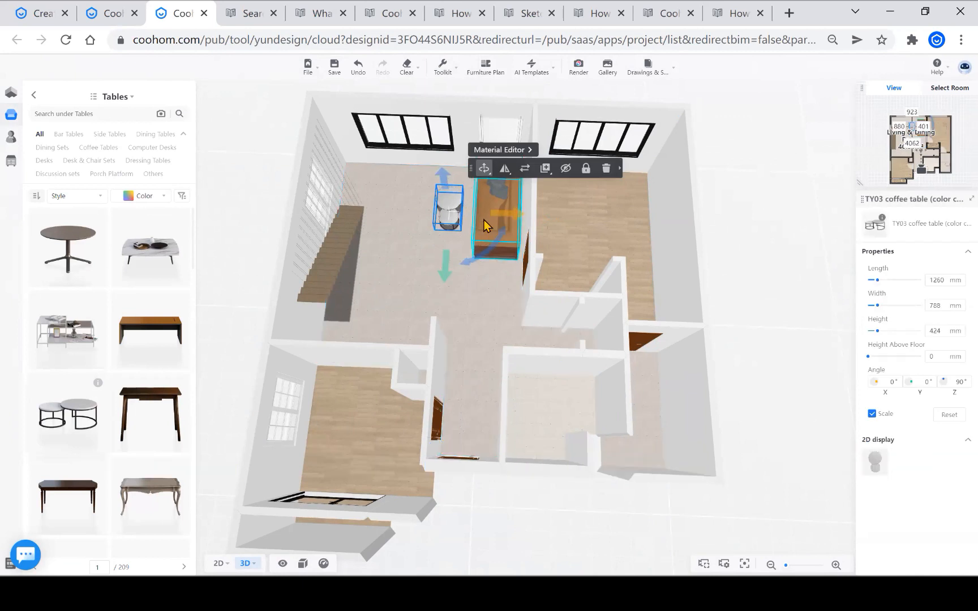
Step: Group the selected coffee table and couch with Ctrl+G into a Furniture Combination
{"action": "key", "text": "ctrl+g"}
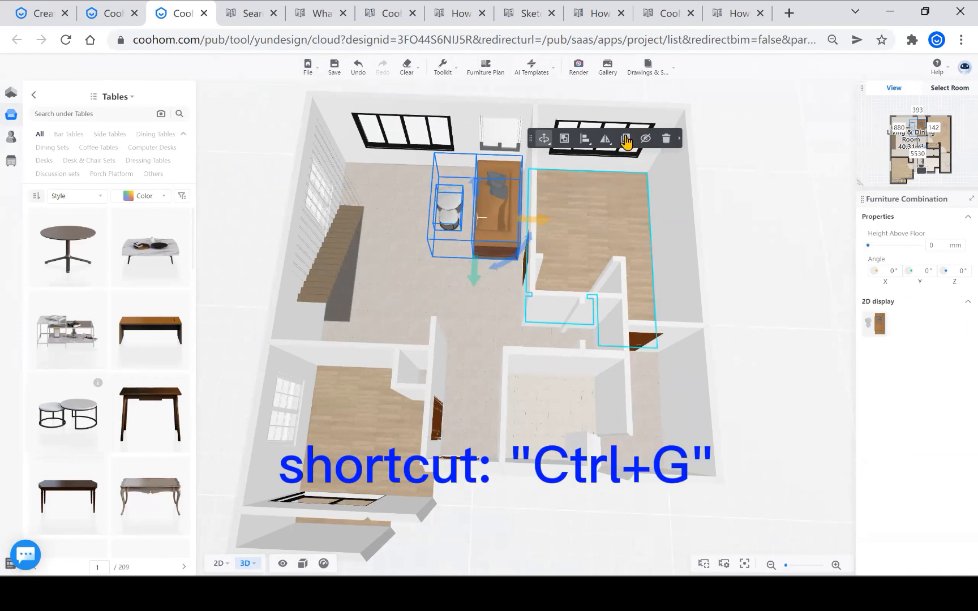
{"action": "key", "text": "ctrl+g"}
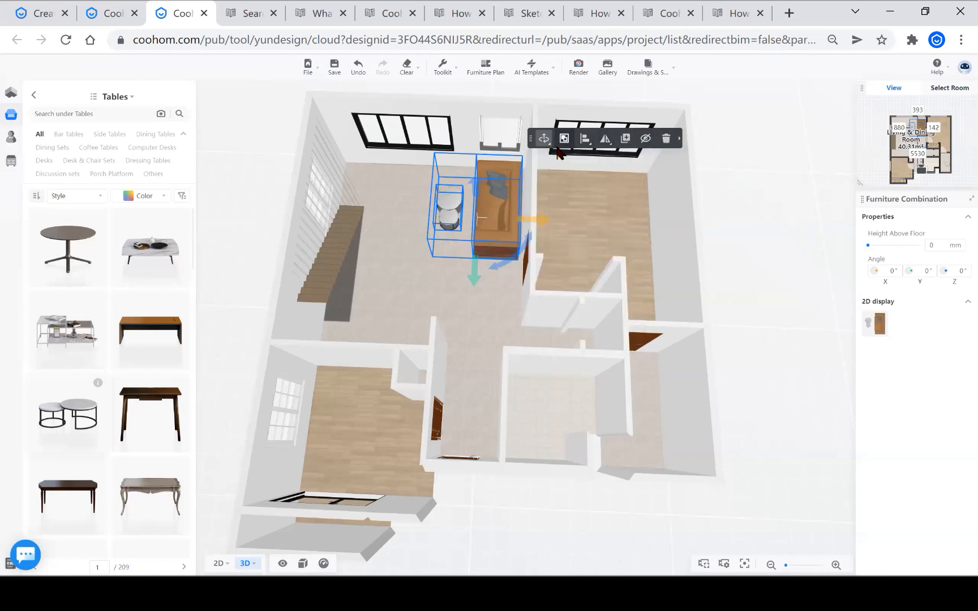
{"action": "mouse_move", "coordinate": [563, 139]}
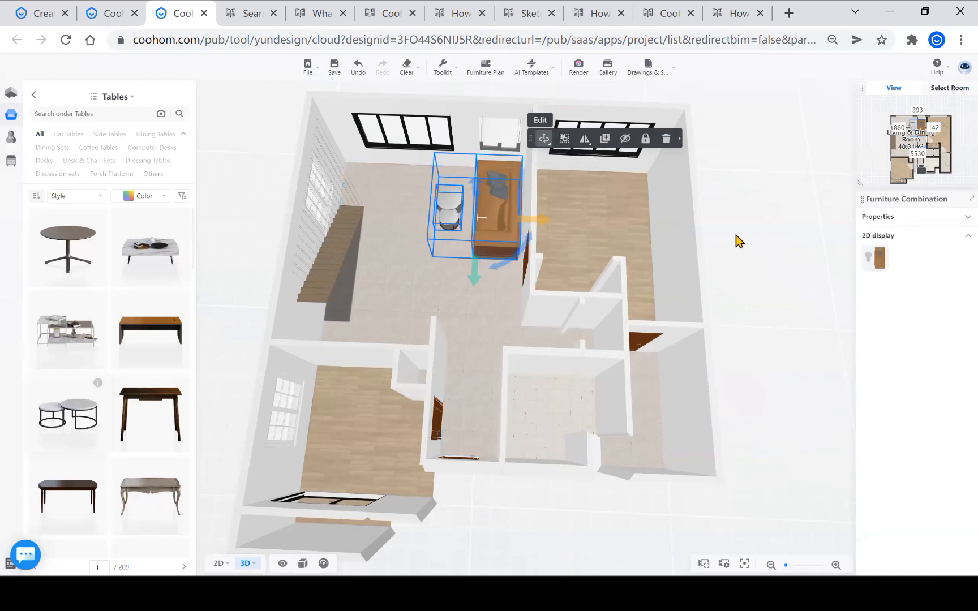
Step: Expand the combination's Properties to show 2487 × 2650 × 1212 mm
{"action": "left_click", "coordinate": [499, 193]}
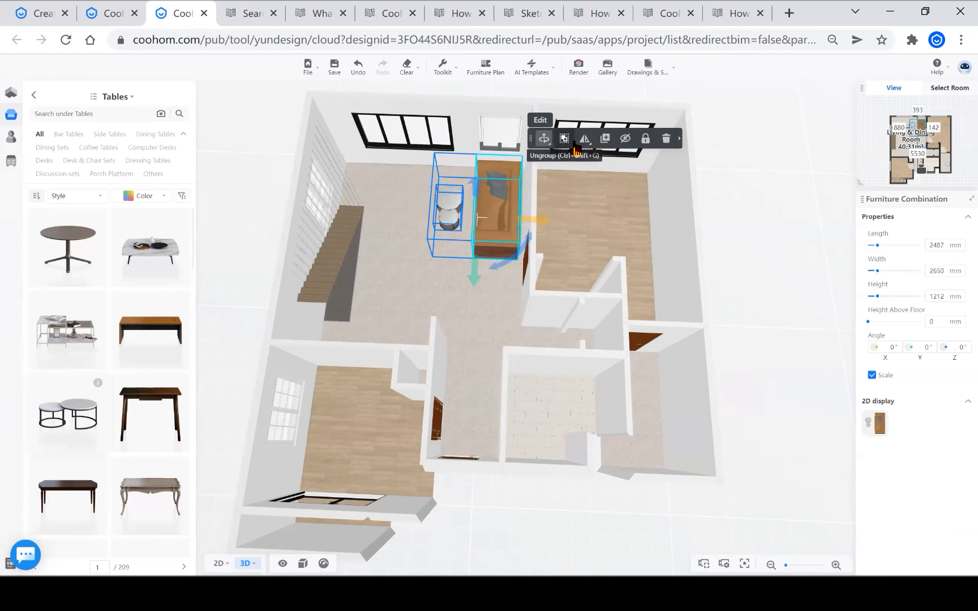
{"action": "mouse_move", "coordinate": [476, 249]}
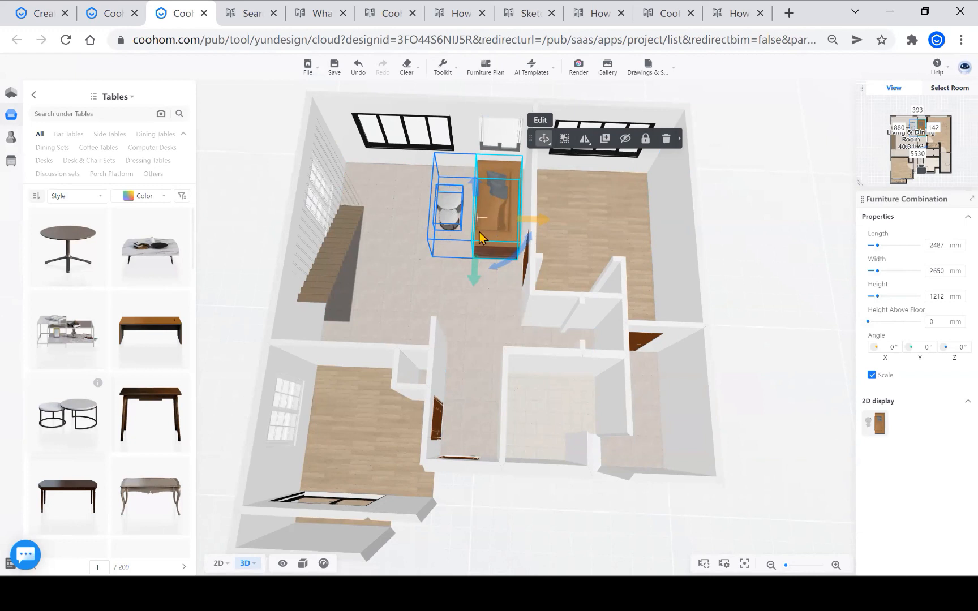
{"action": "mouse_move", "coordinate": [484, 229]}
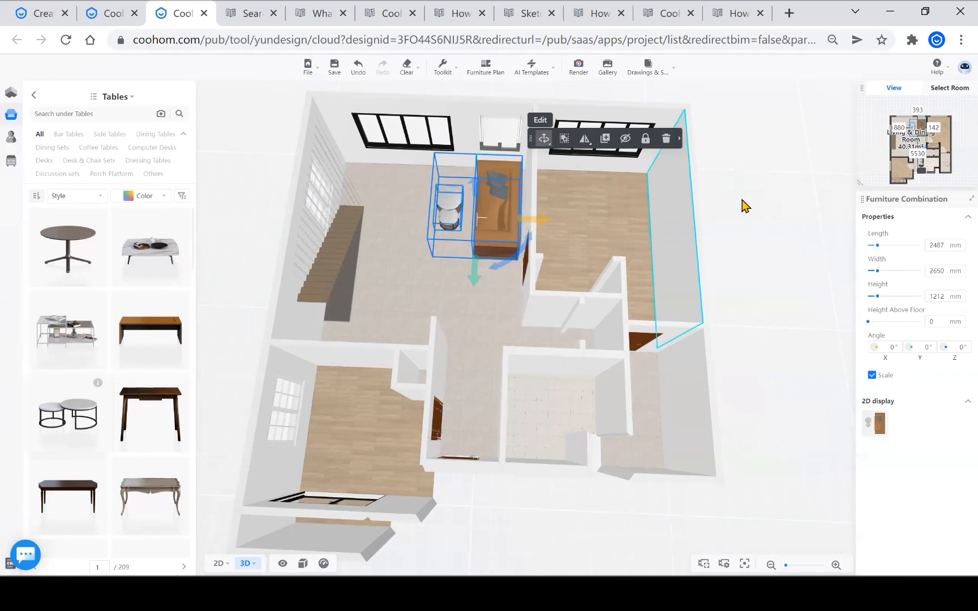
Step: Ungroup the Furniture Combination with Ctrl+Shift+G into separate table and couch
{"action": "key", "text": "ctrl+shift+g"}
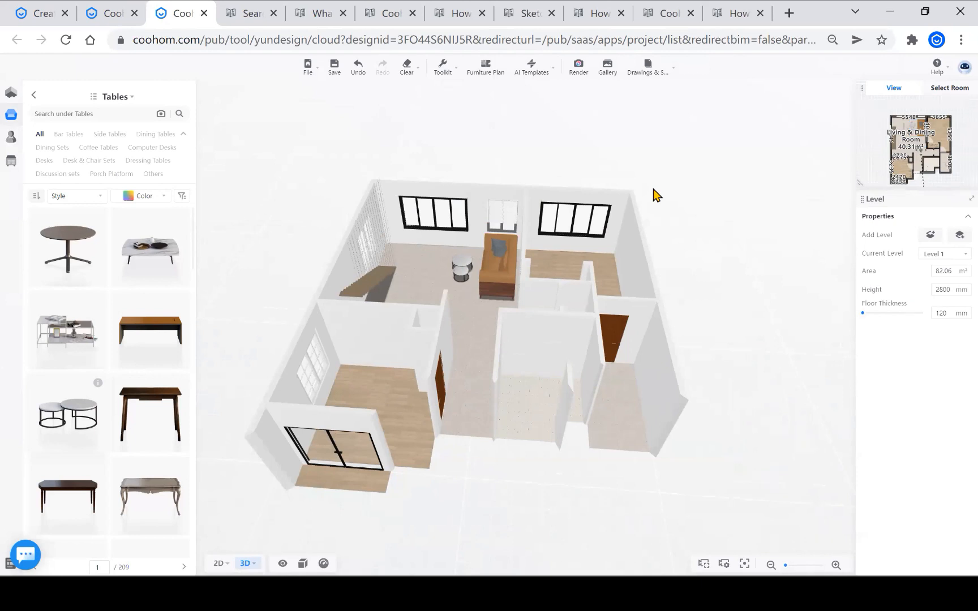
{"action": "mouse_move", "coordinate": [493, 134]}
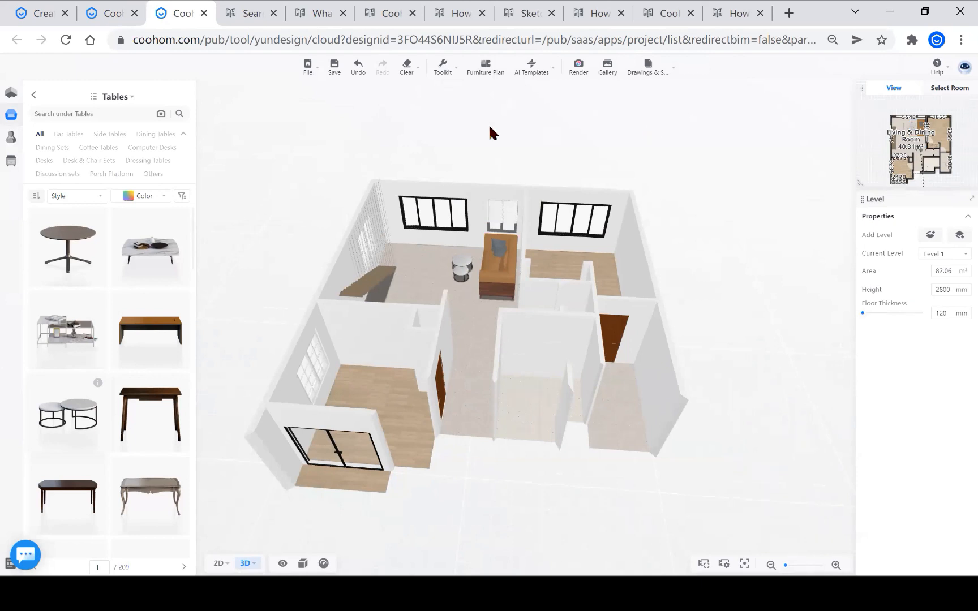